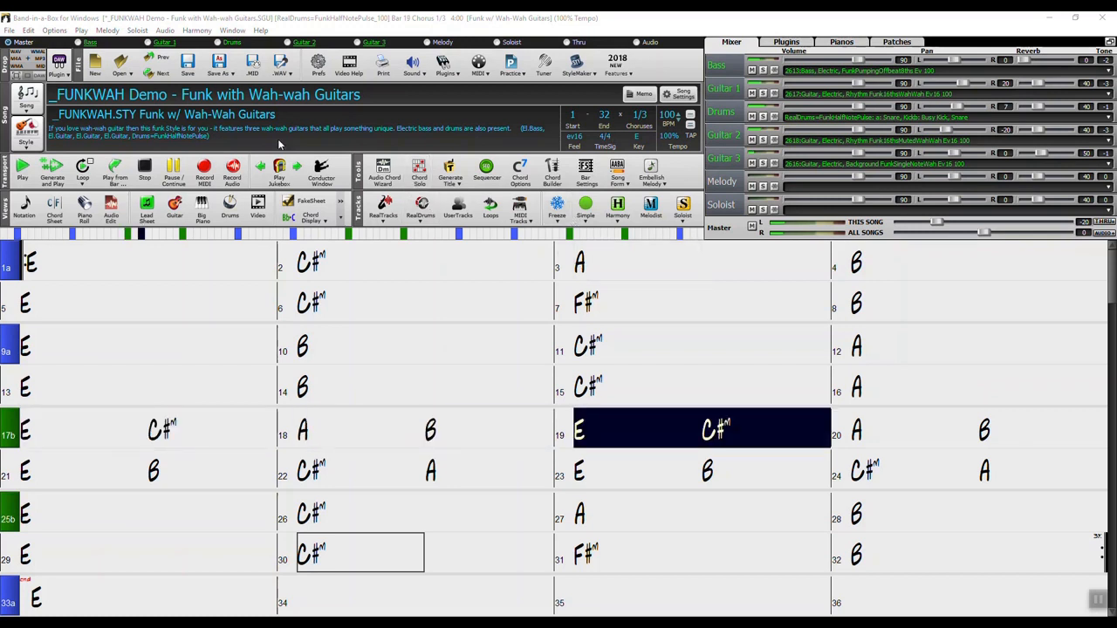
Reach the License Options dialog through Help > Utilities > Special Options for Activation/De-Activation, answering Yes
{"action": "left_click", "coordinate": [260, 31]}
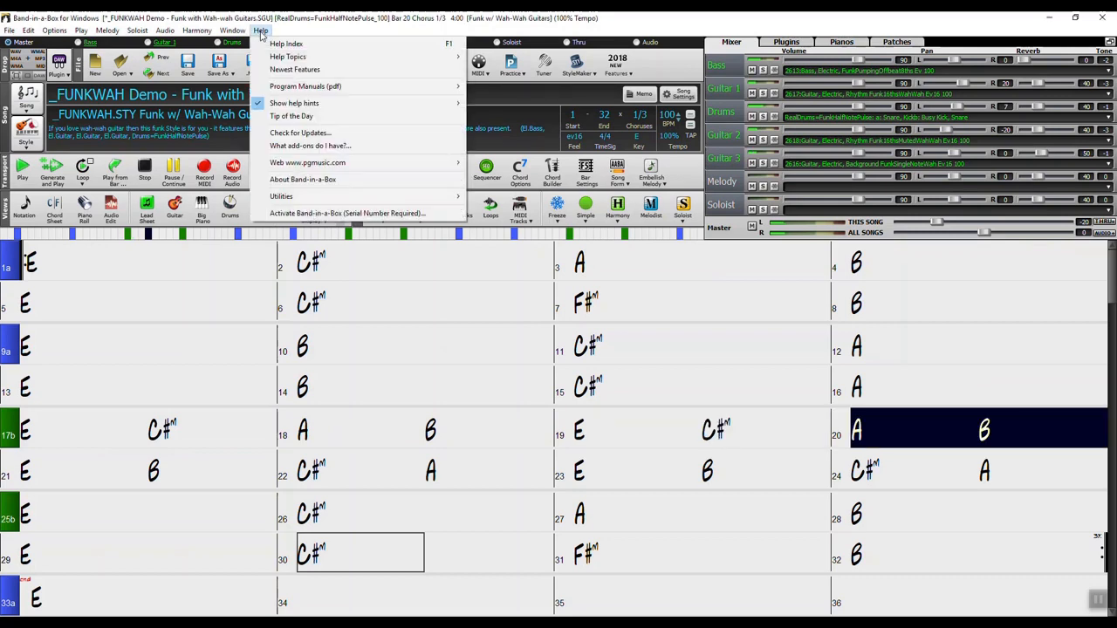
{"action": "mouse_move", "coordinate": [281, 195]}
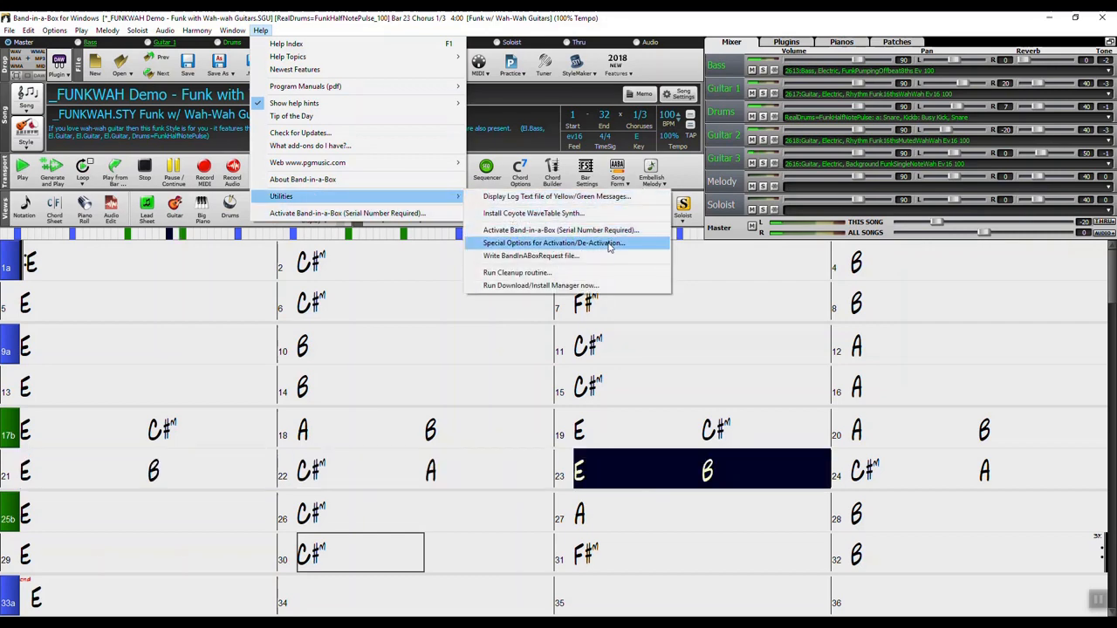
{"action": "left_click", "coordinate": [555, 242]}
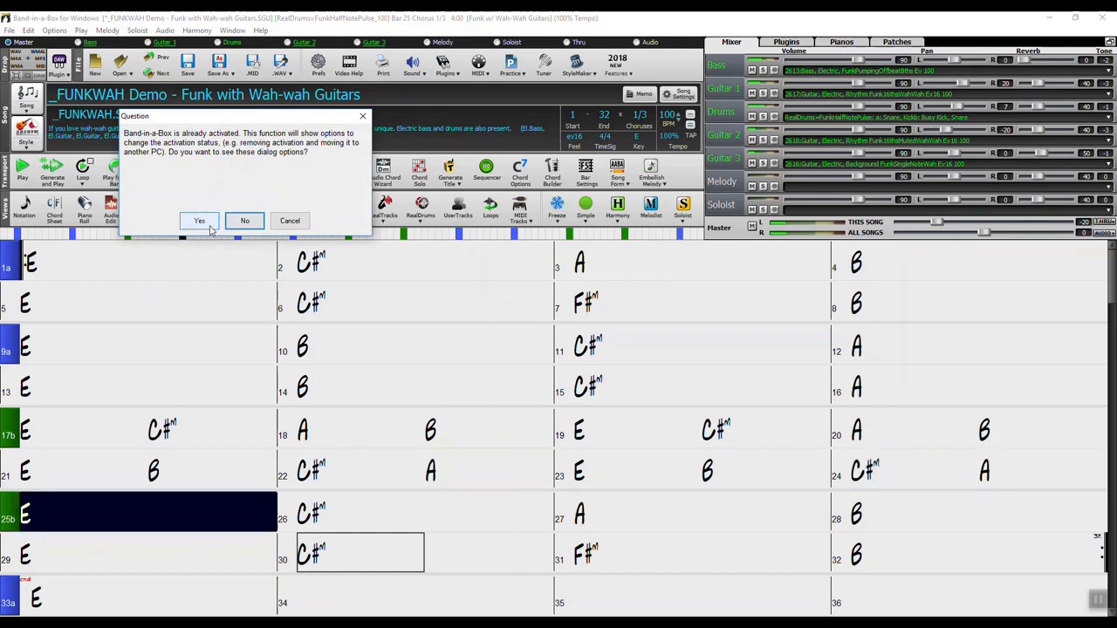
{"action": "left_click", "coordinate": [199, 219]}
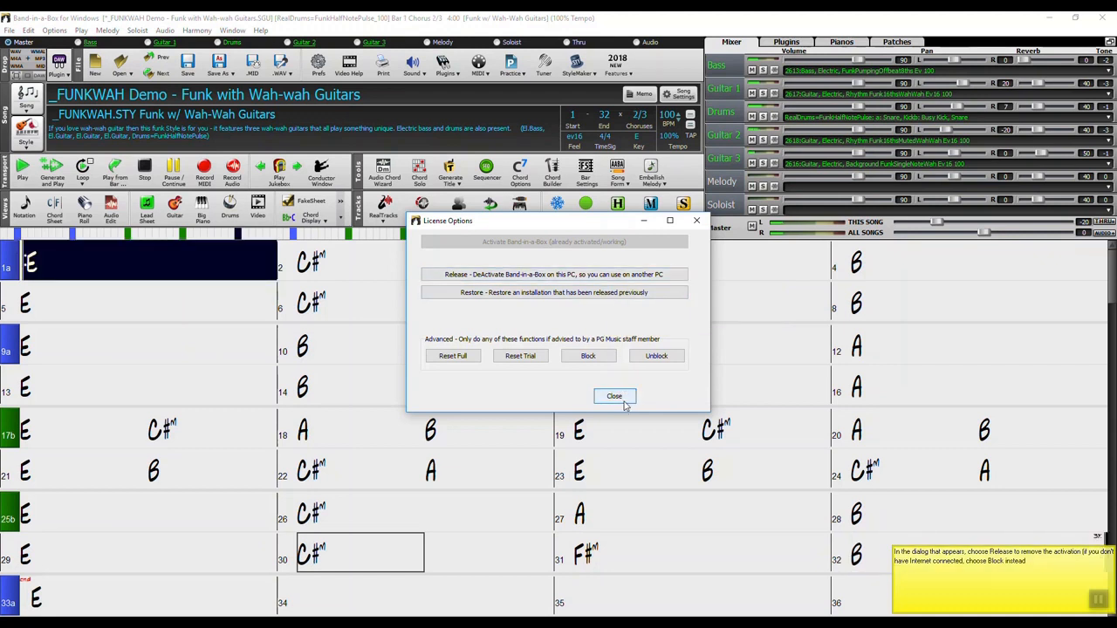
Close the License Options dialog and return to the FUNKWAH demo song
{"action": "left_click", "coordinate": [615, 396]}
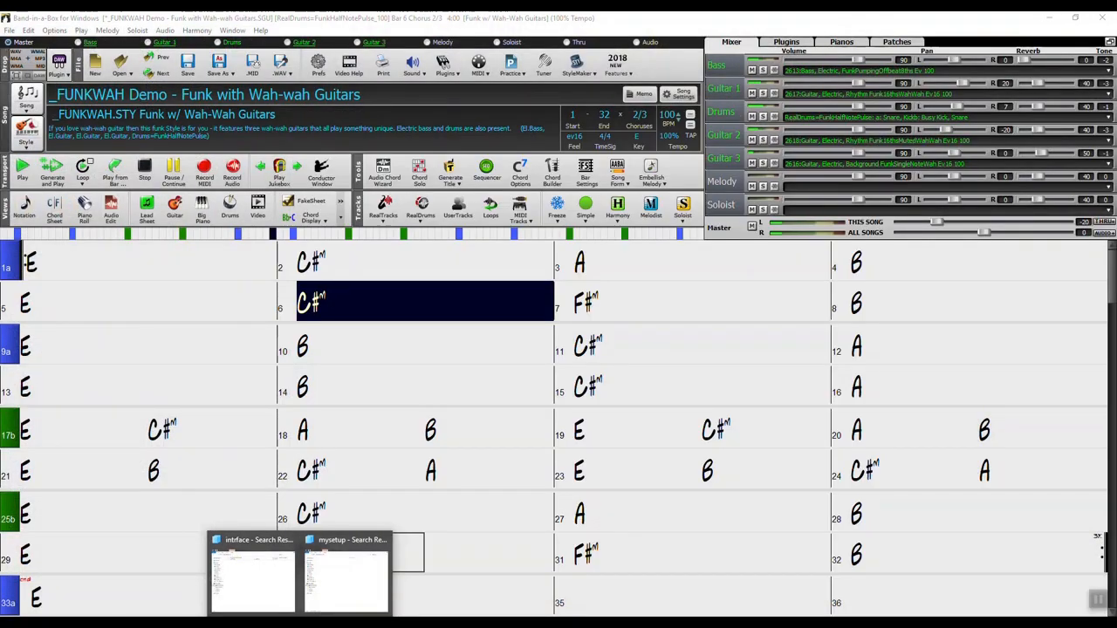
Delete the bb folder from the Windows (C:) drive in File Explorer
{"action": "left_click", "coordinate": [253, 576]}
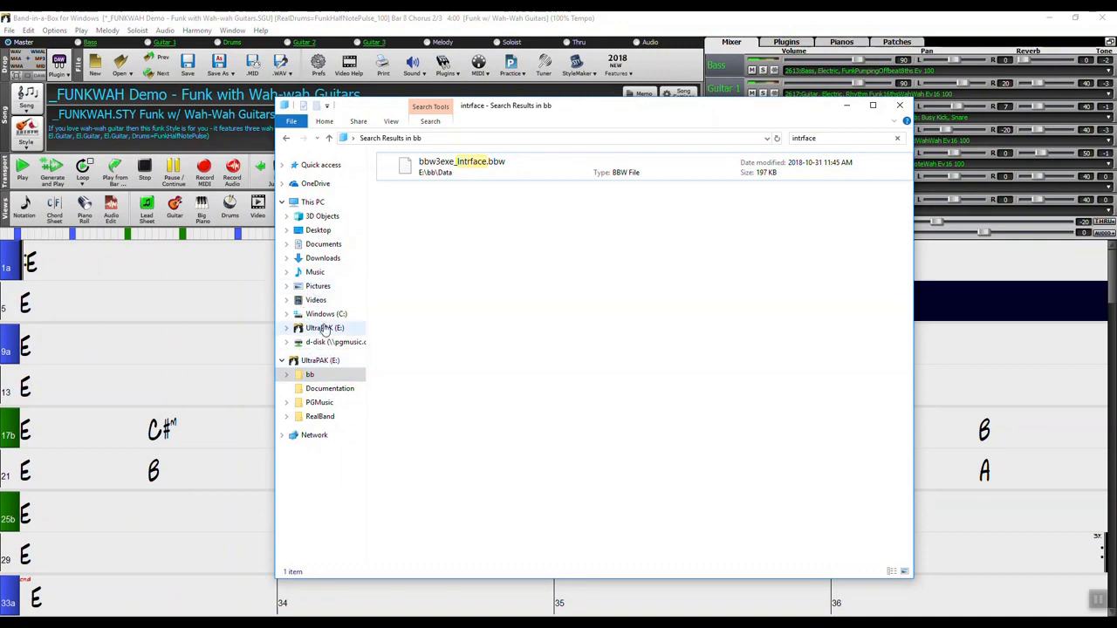
{"action": "left_click", "coordinate": [326, 314]}
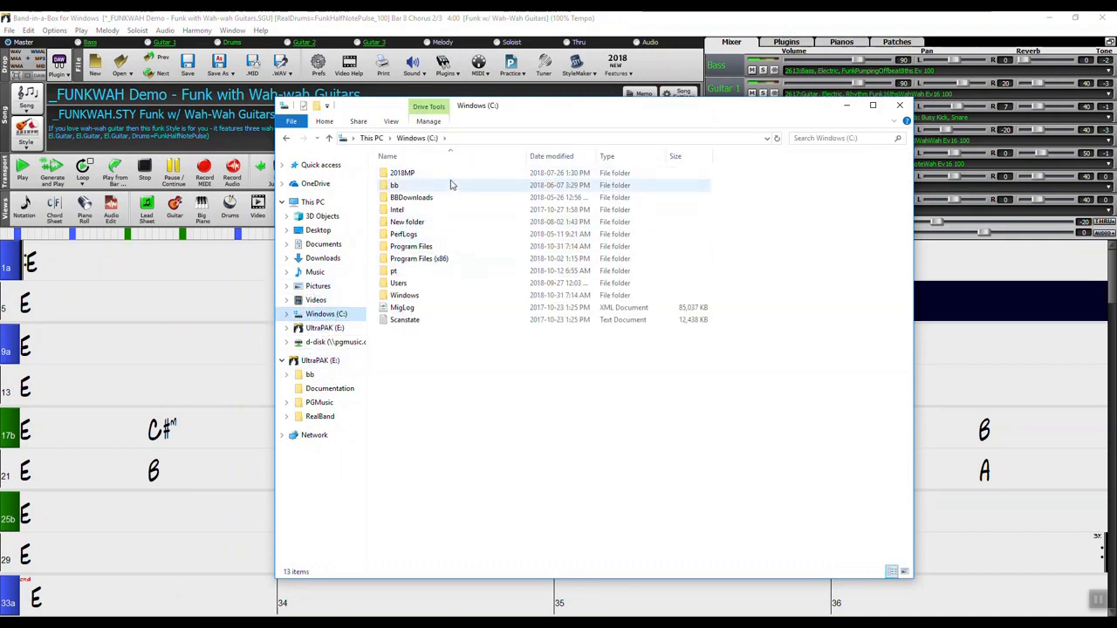
{"action": "right_click", "coordinate": [395, 185]}
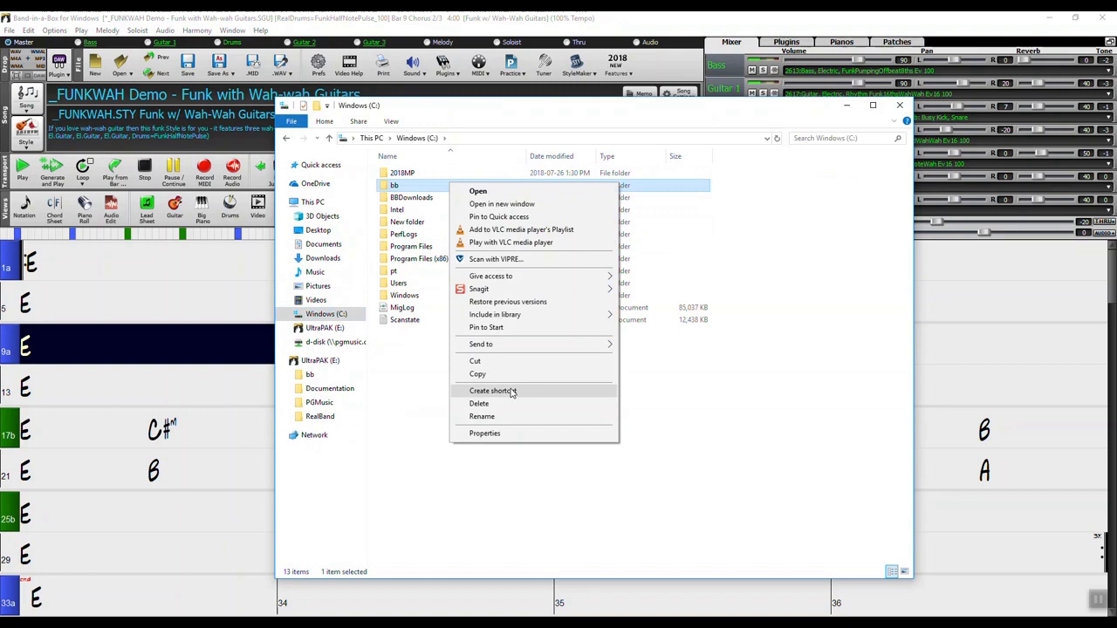
{"action": "left_click", "coordinate": [478, 403]}
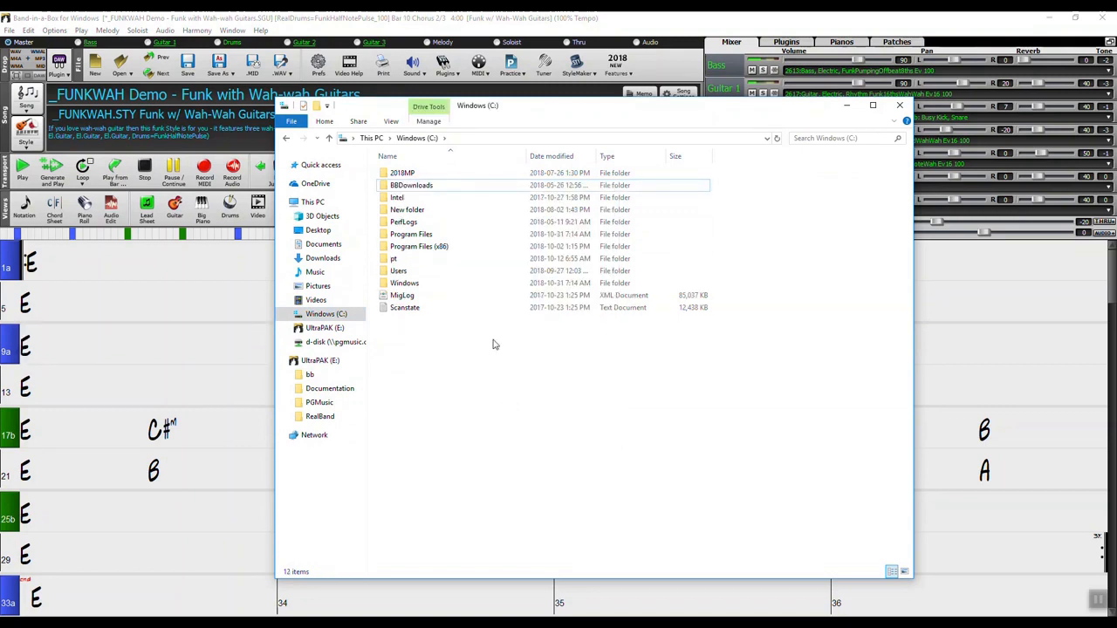
{"action": "left_click", "coordinate": [398, 197]}
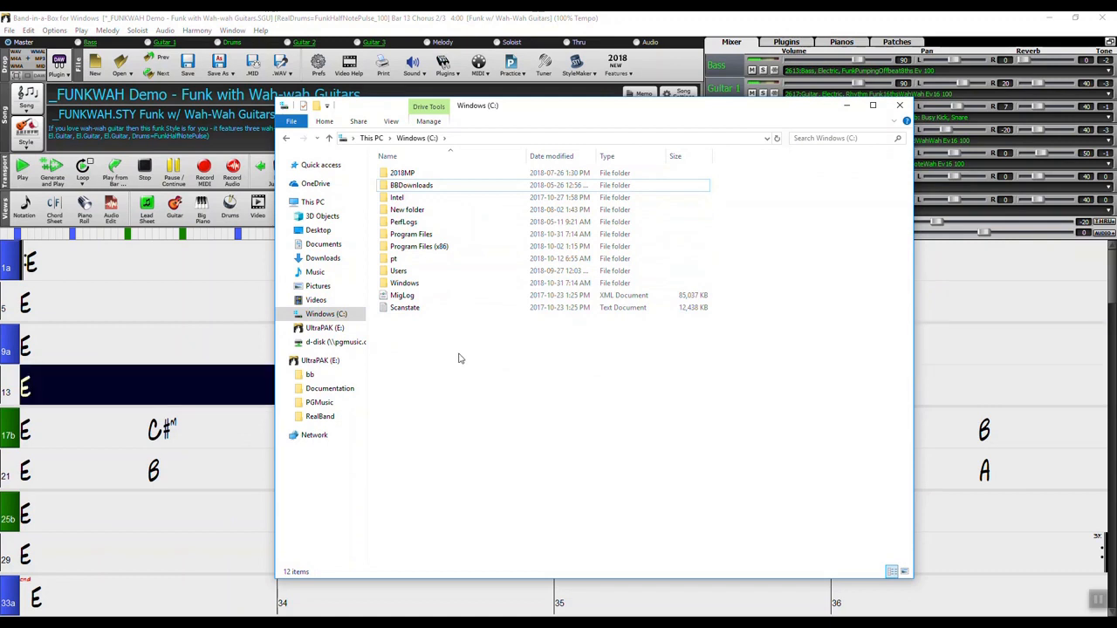
{"action": "mouse_move", "coordinate": [429, 361]}
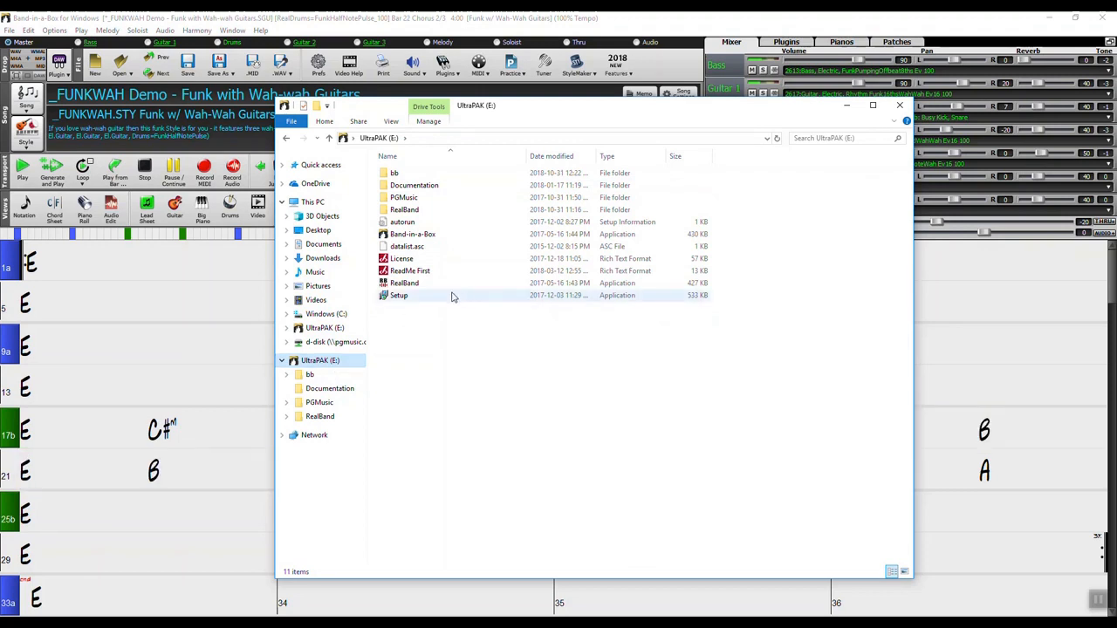
Select the Setup program on the UltraPAK (E:) drive
{"action": "left_click", "coordinate": [398, 295]}
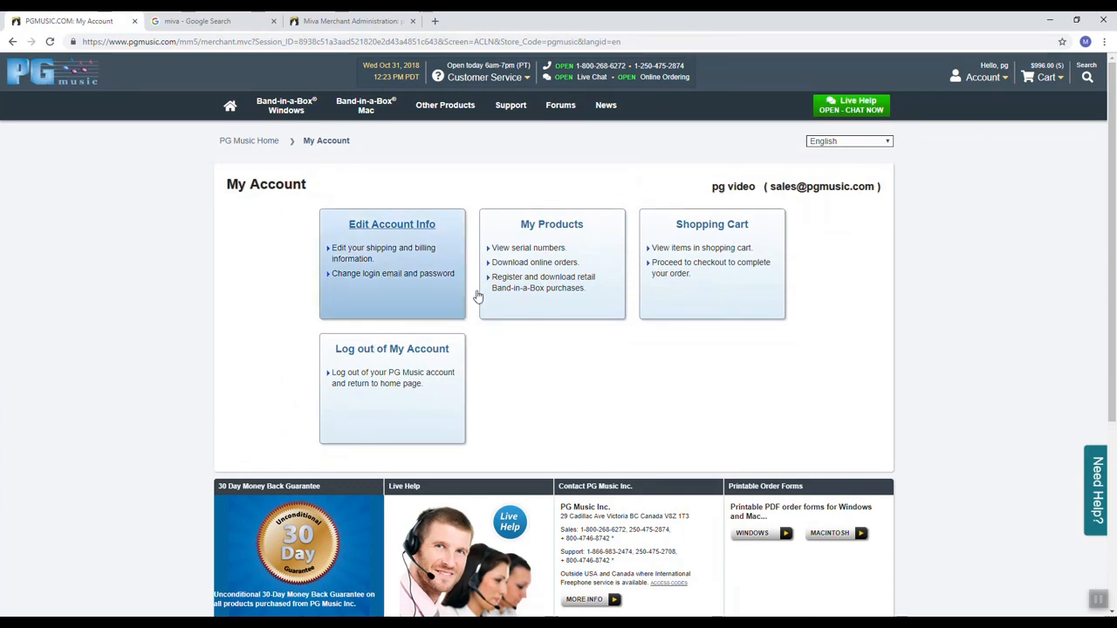
Go to My Products to show the Registered Products page with its downloads
{"action": "left_click", "coordinate": [552, 223]}
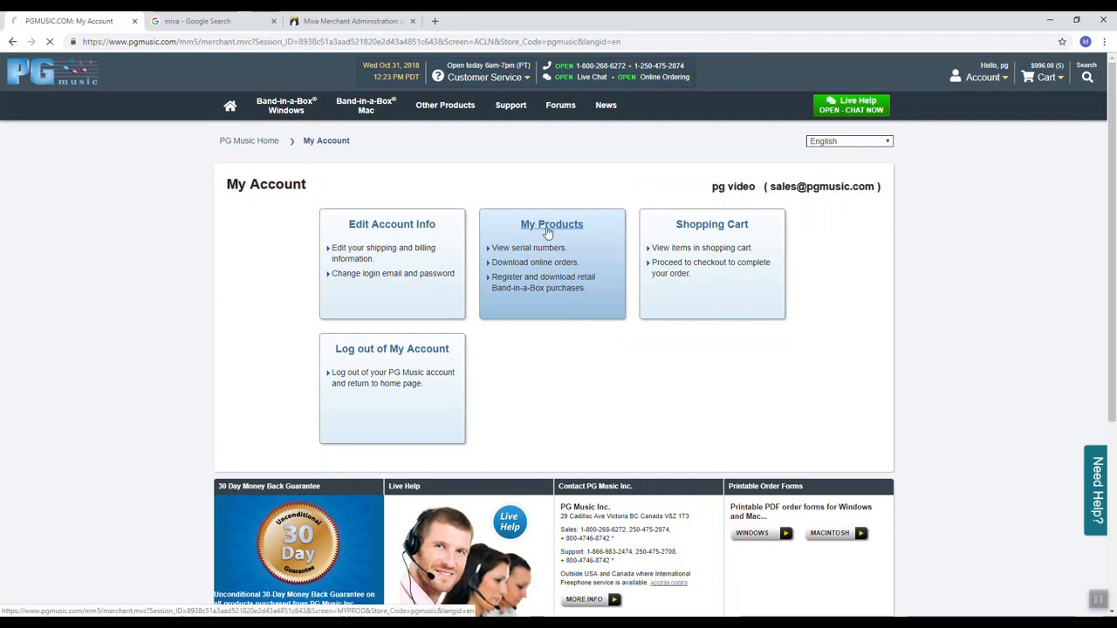
{"action": "left_click", "coordinate": [551, 223]}
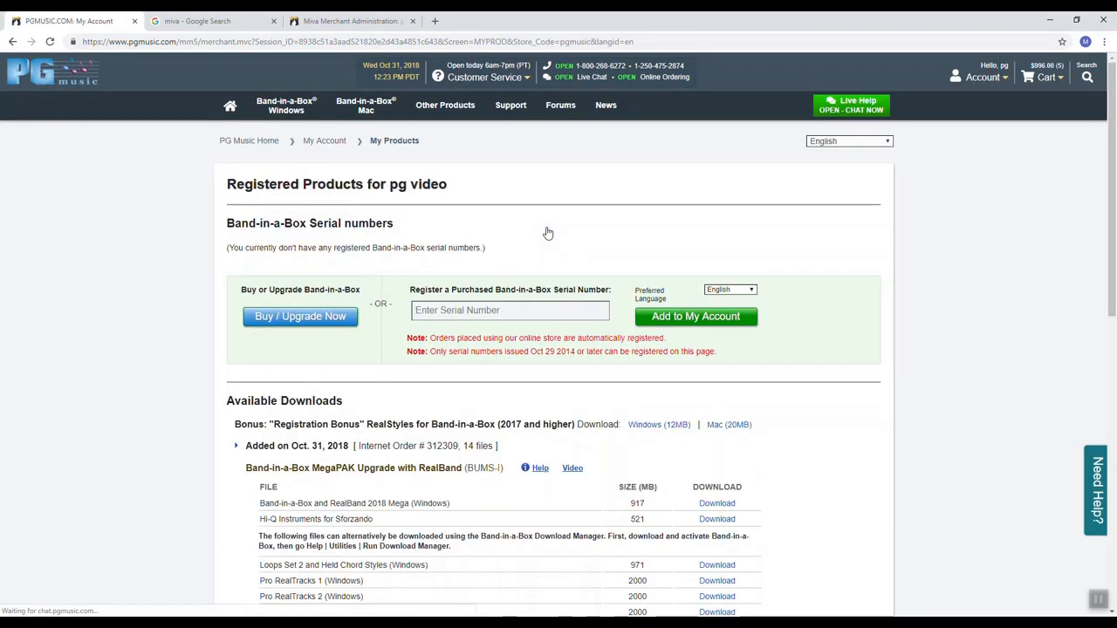
Start the Band-in-a-Box and RealBand 2018 Mega (Windows) installer download from Available Downloads
{"action": "scroll", "scroll_direction": "down", "scroll_amount": 3}
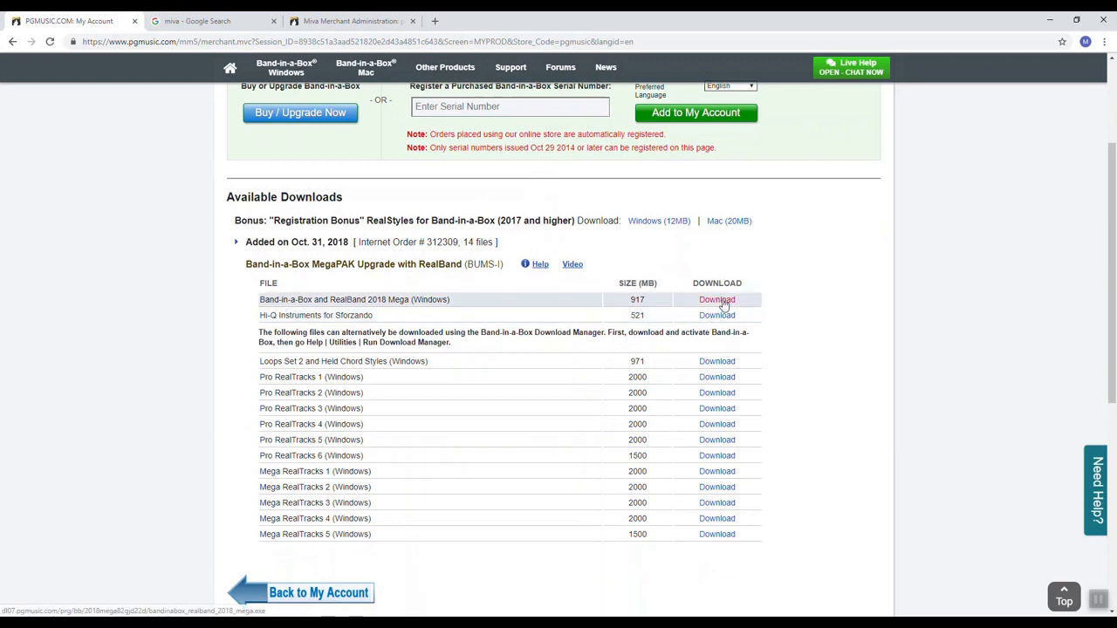
{"action": "left_click", "coordinate": [716, 300]}
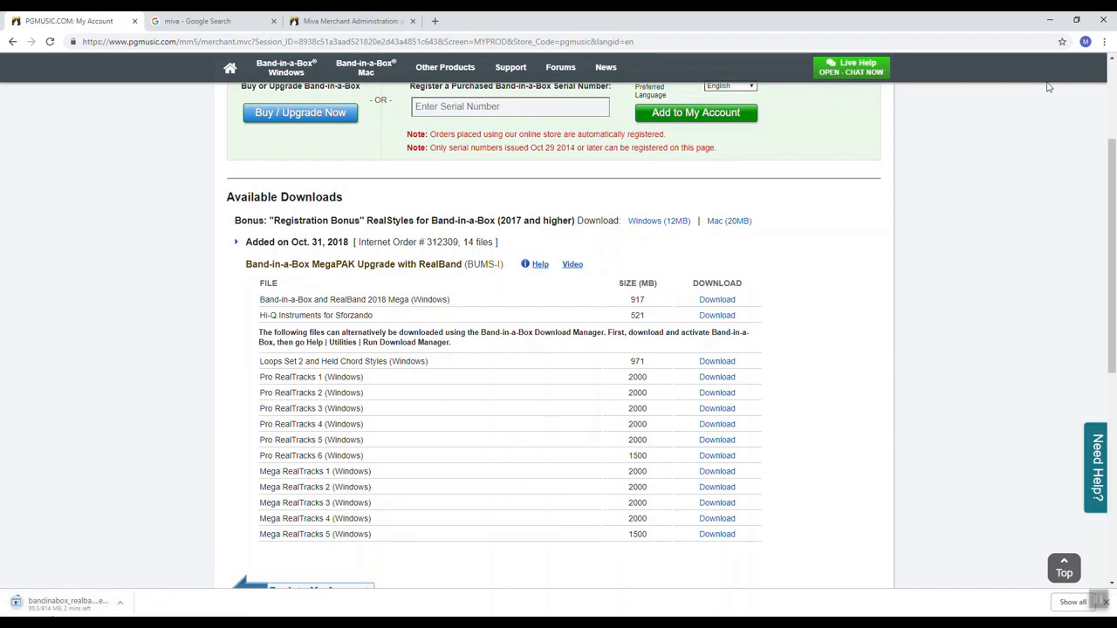
{"action": "left_click", "coordinate": [1106, 42]}
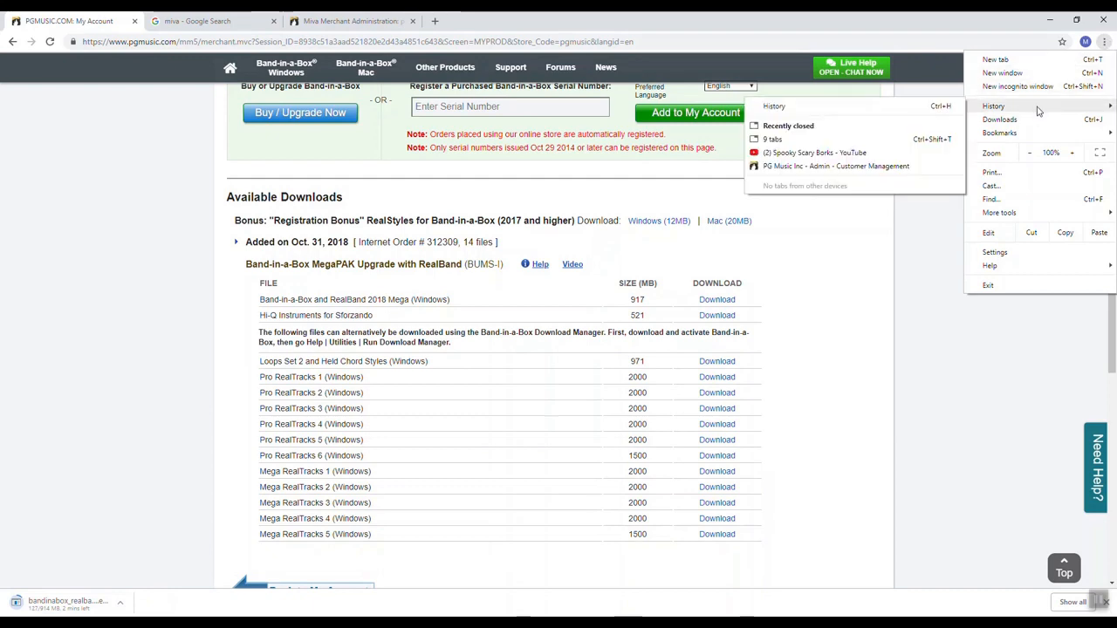
Check the Mega installer's progress on Chrome's downloads page, then return to Band-in-a-Box
{"action": "left_click", "coordinate": [998, 118]}
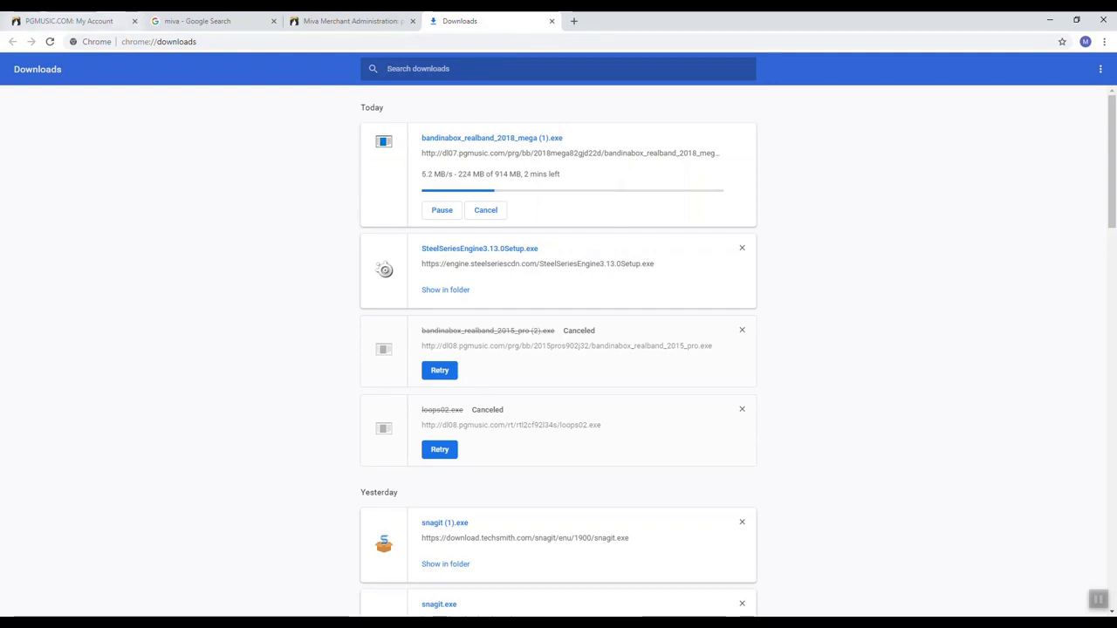
{"action": "left_click", "coordinate": [70, 21]}
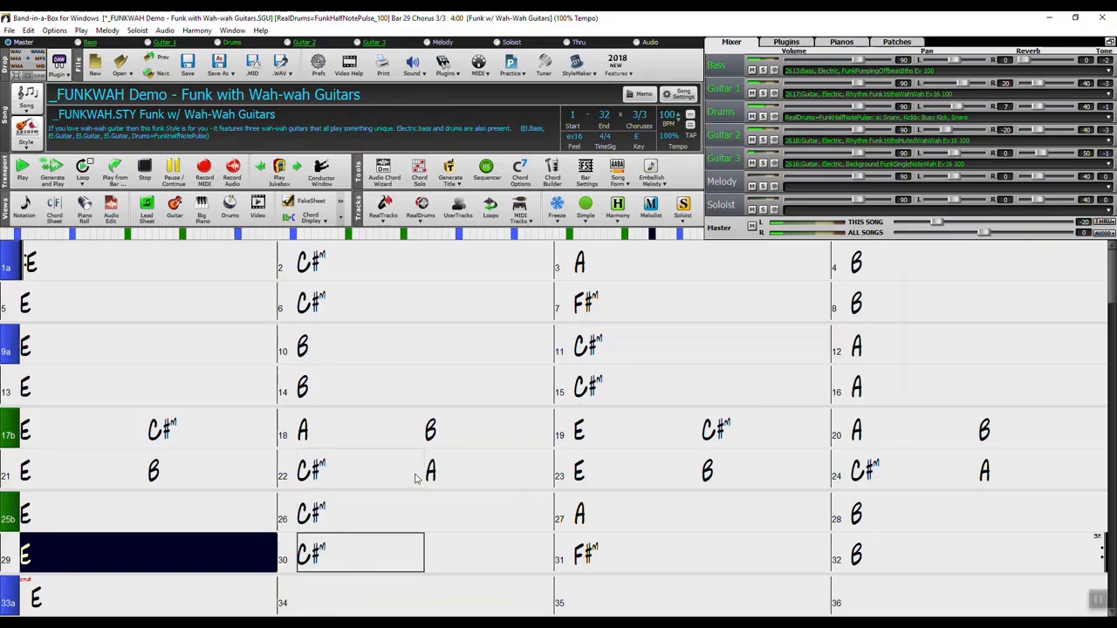
Run the Download/Install Manager from Help > Utilities, accepting the suggested installer folder
{"action": "left_click", "coordinate": [260, 31]}
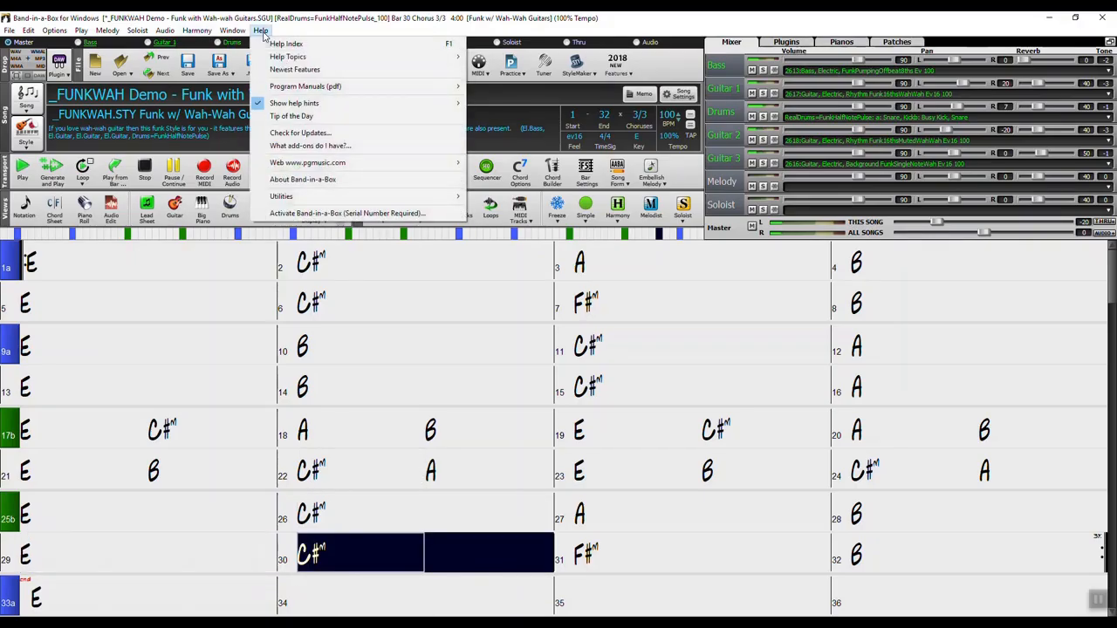
{"action": "left_click", "coordinate": [281, 196]}
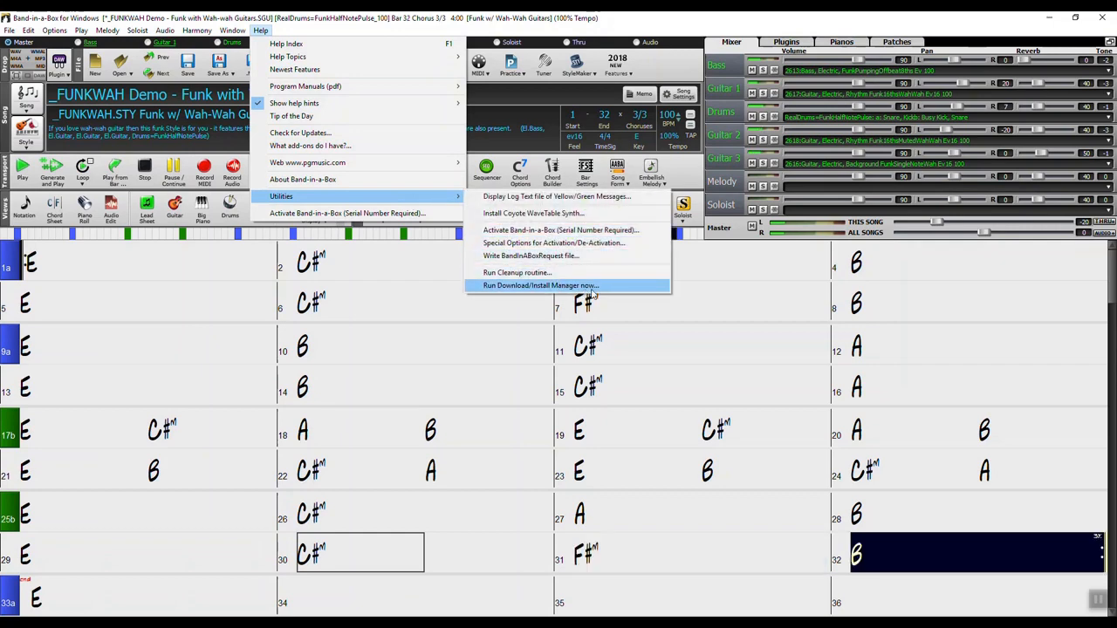
{"action": "left_click", "coordinate": [541, 287]}
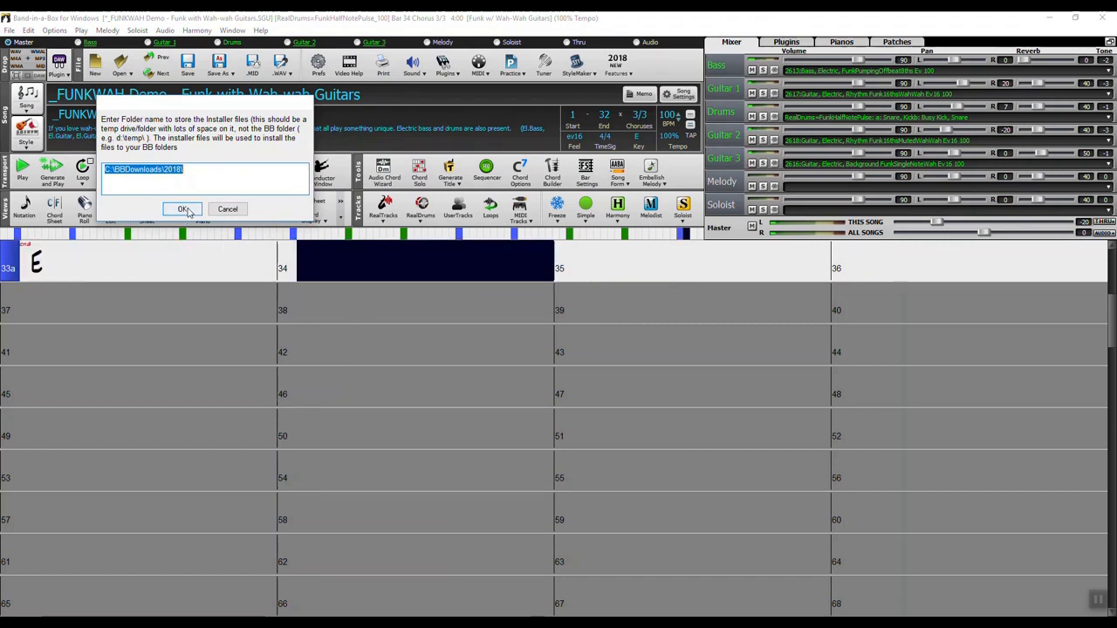
{"action": "left_click", "coordinate": [183, 209]}
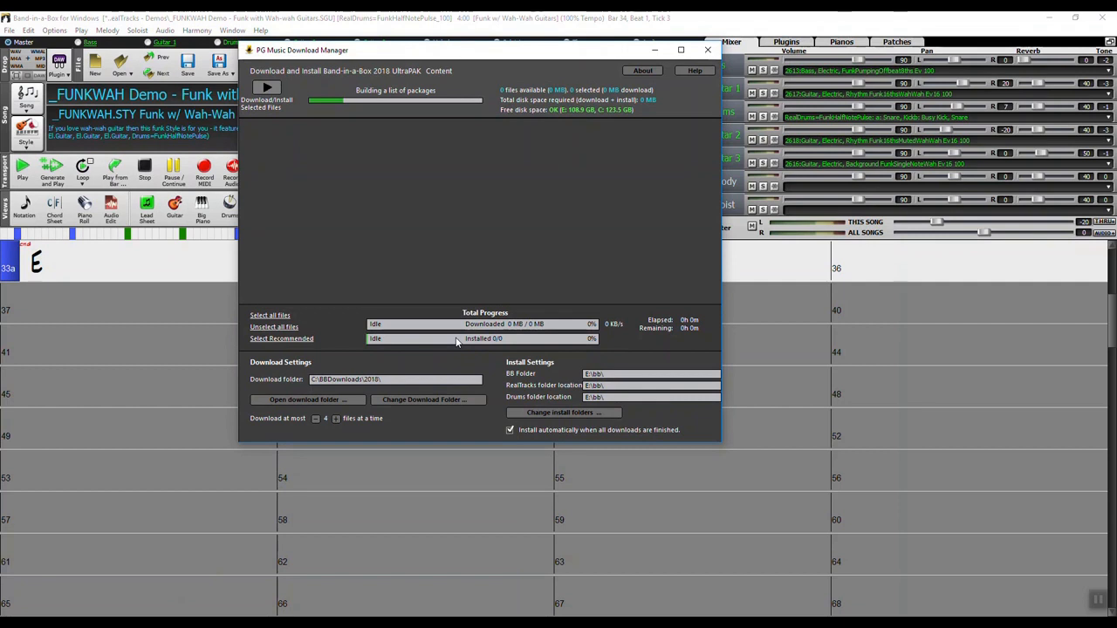
{"action": "mouse_move", "coordinate": [458, 89]}
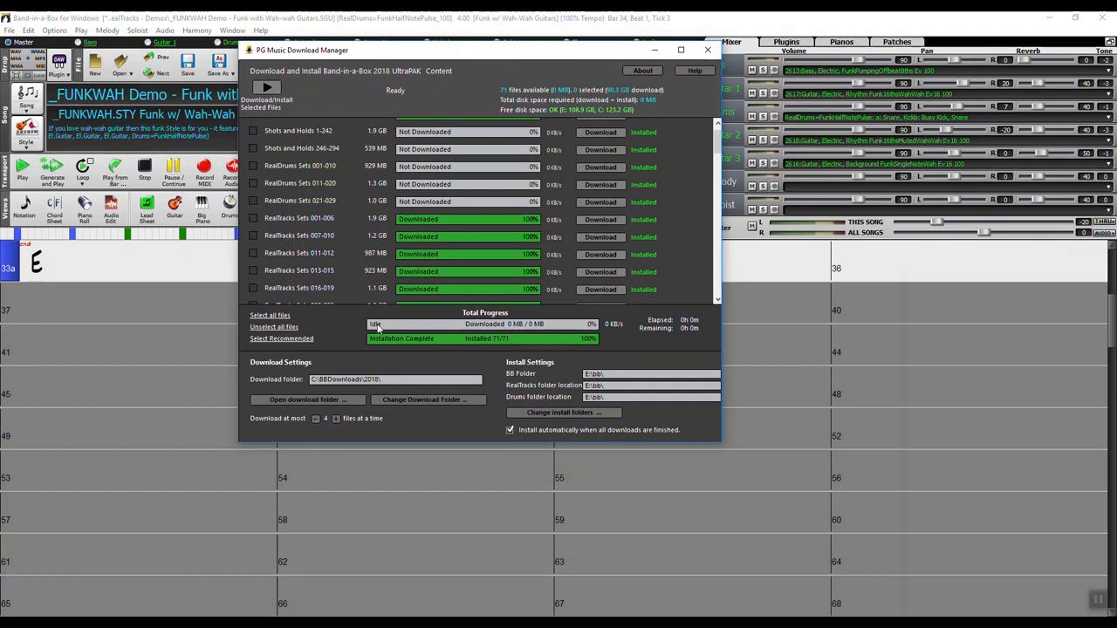
{"action": "mouse_move", "coordinate": [446, 359]}
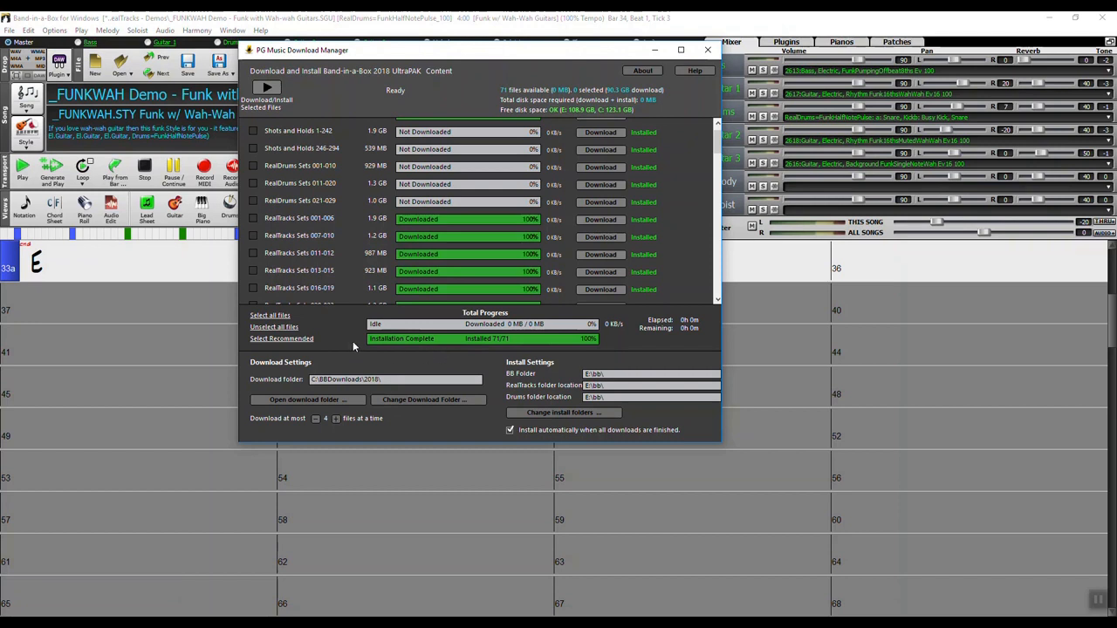
{"action": "mouse_move", "coordinate": [584, 352]}
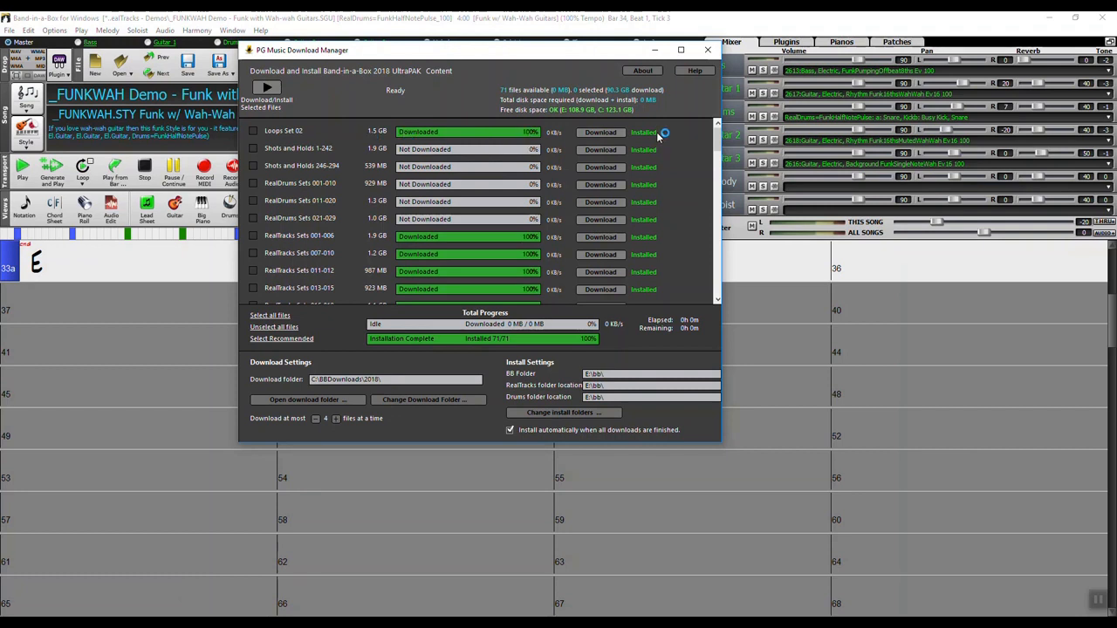
{"action": "mouse_move", "coordinate": [643, 133]}
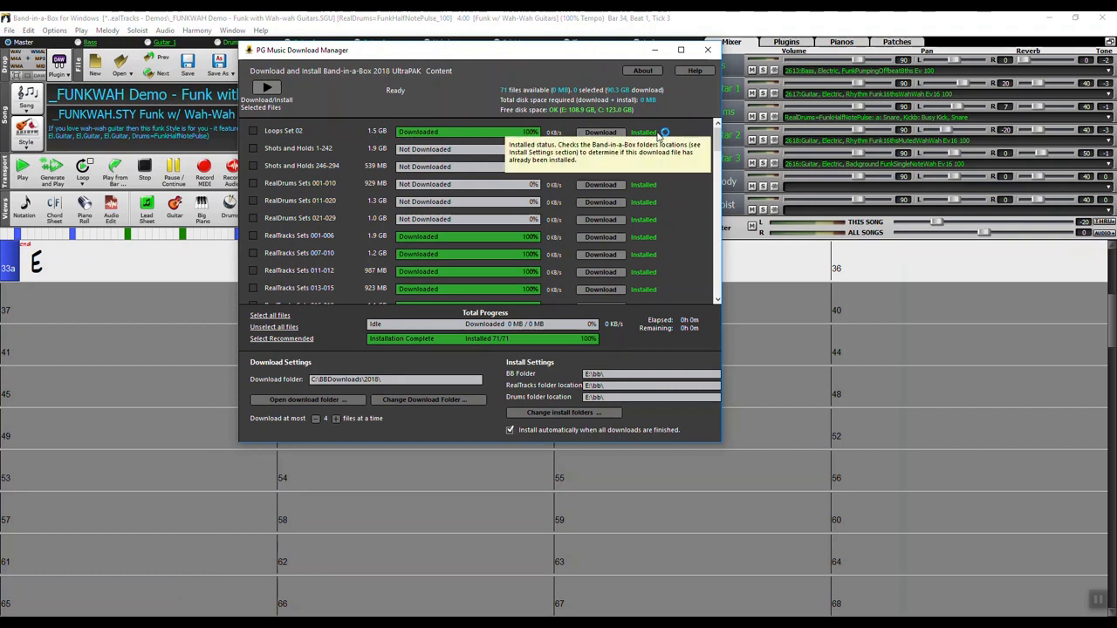
{"action": "mouse_move", "coordinate": [567, 161]}
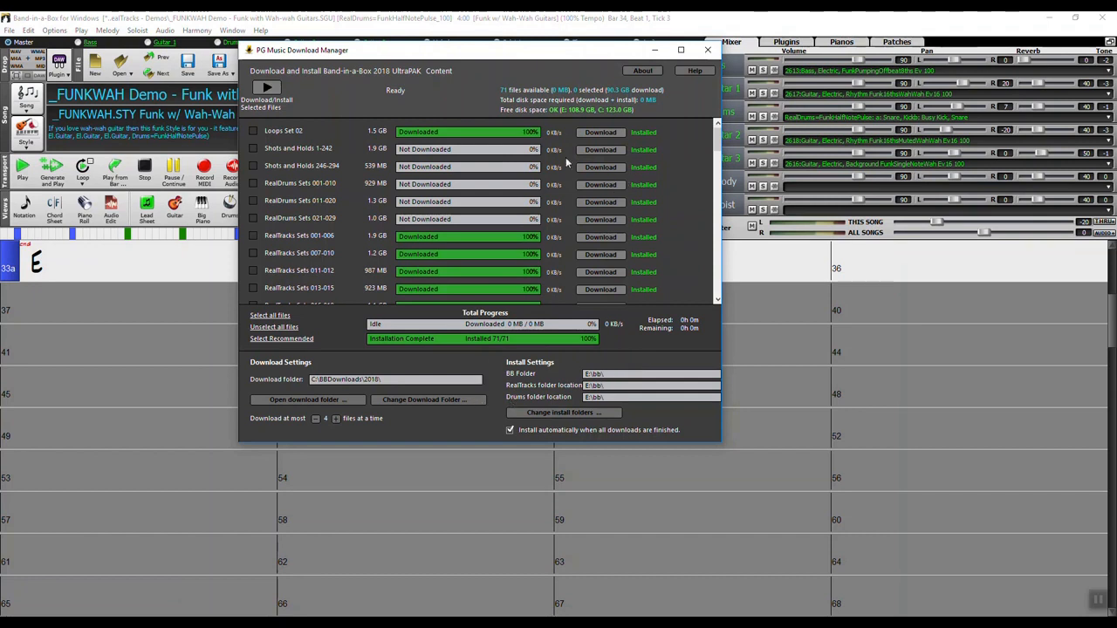
{"action": "mouse_move", "coordinate": [614, 66]}
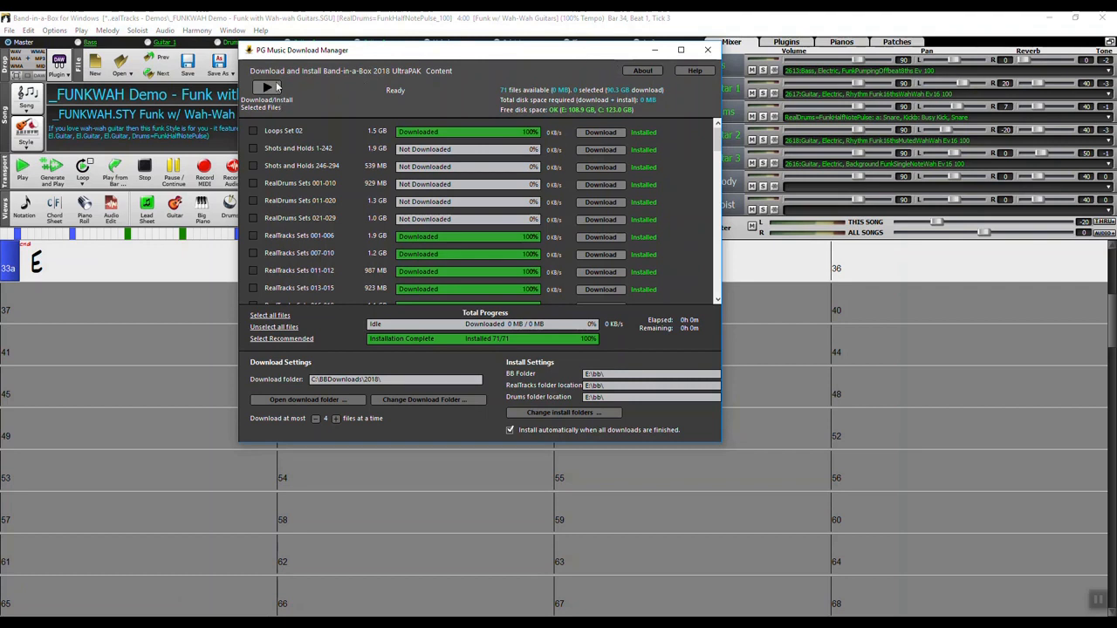
{"action": "mouse_move", "coordinate": [269, 88]}
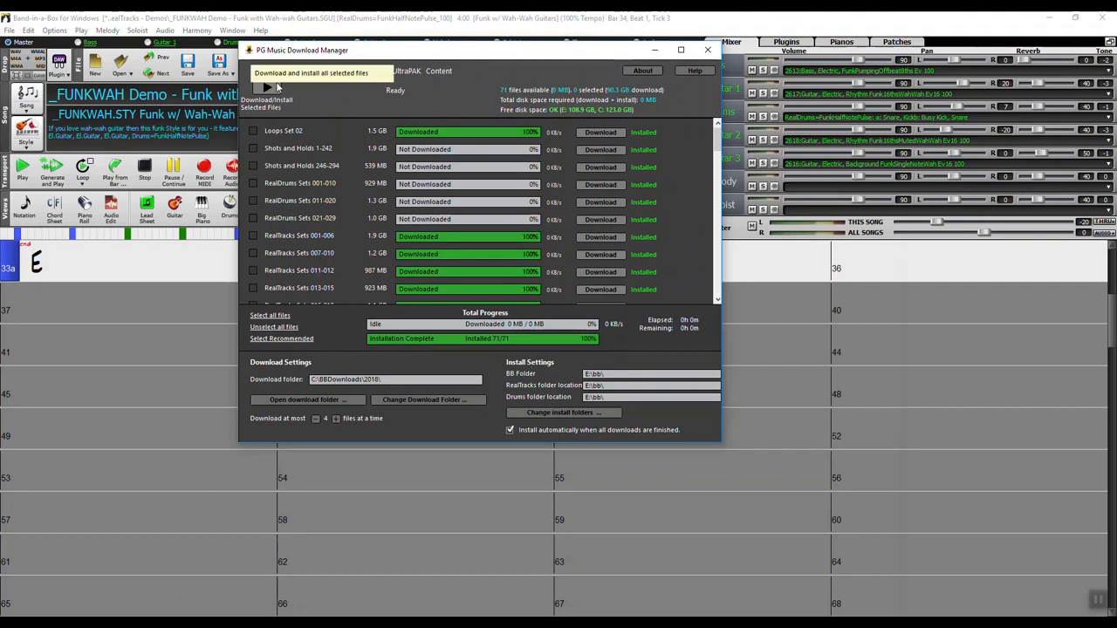